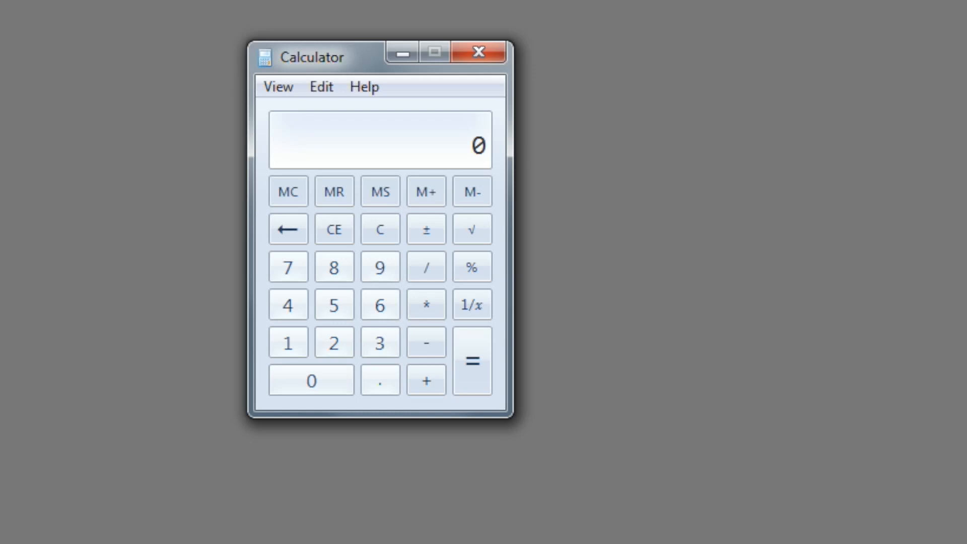
mouse_move(282, 103)
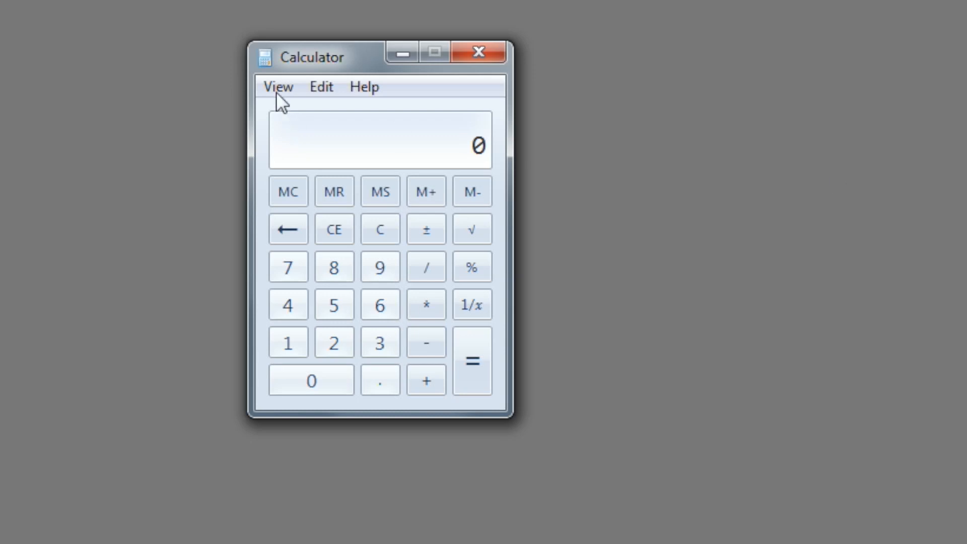
Switch the calculator from the View menu into Programmer mode
left_click(278, 86)
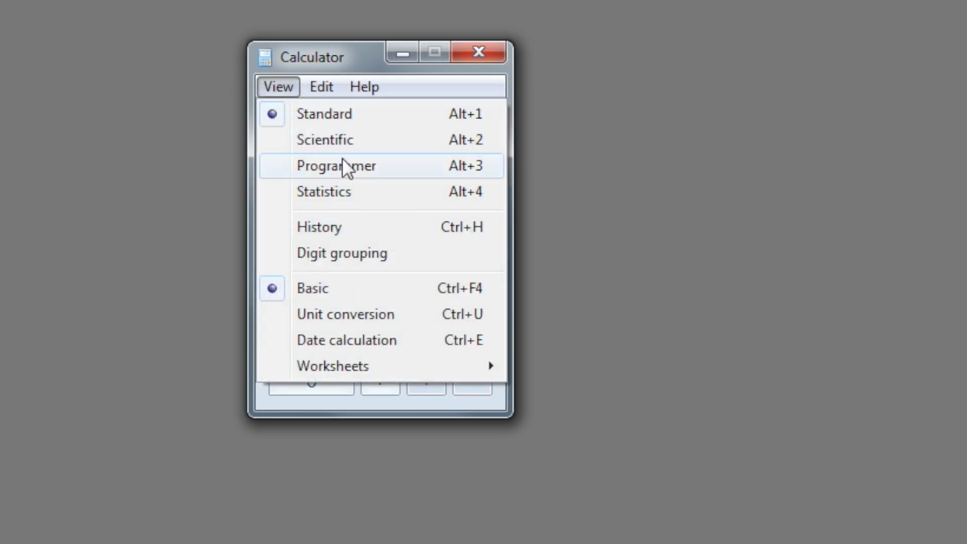
left_click(337, 165)
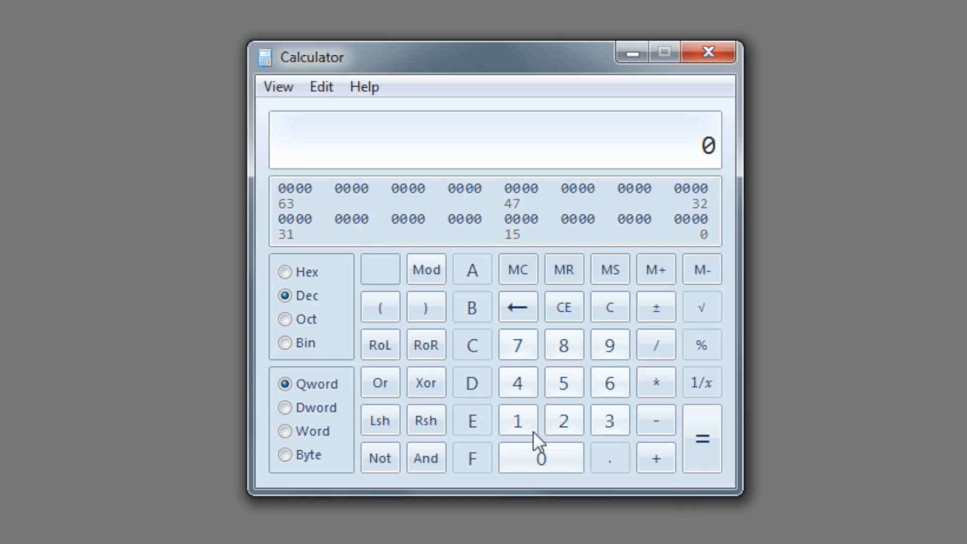
Show decimal 127 as hex 7F and binary 1111111, then clear the entry to 0
left_click(518, 345)
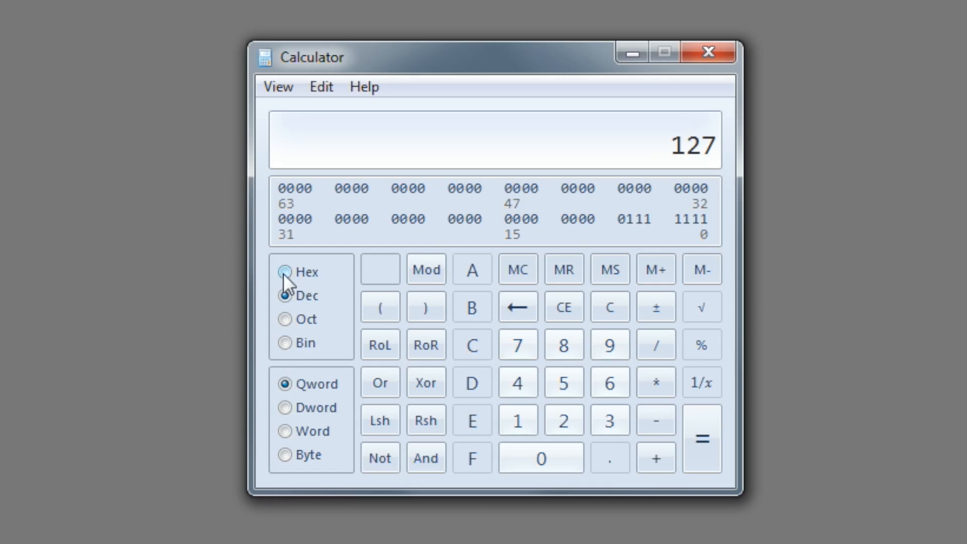
left_click(285, 272)
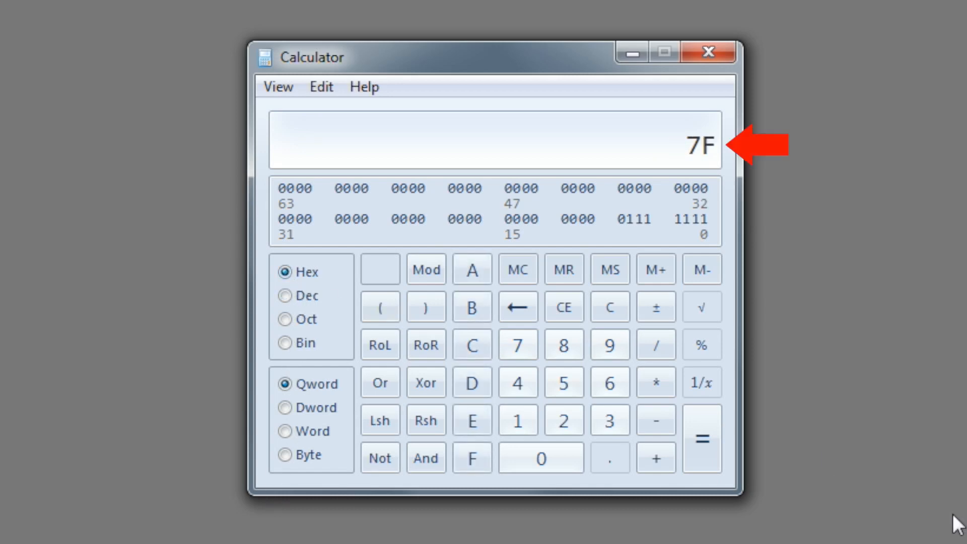
mouse_move(284, 352)
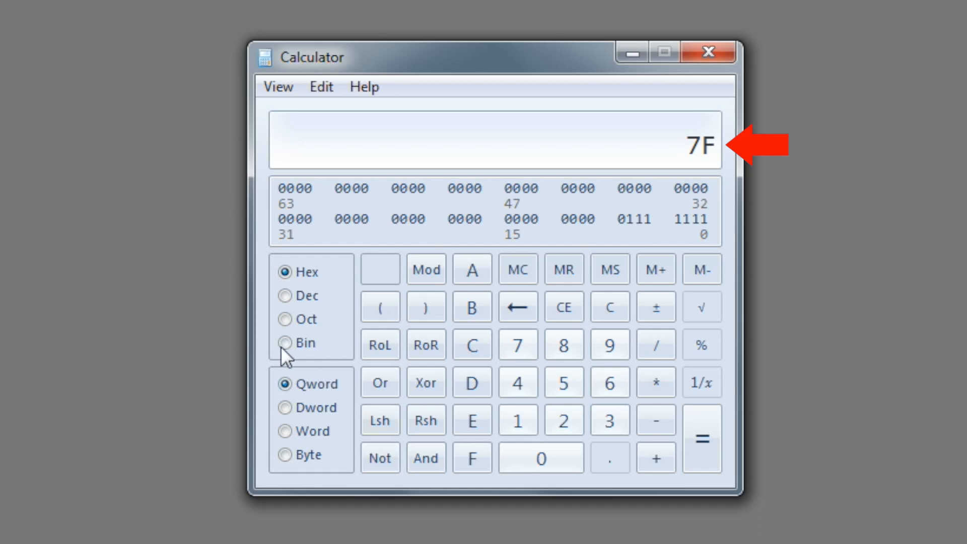
left_click(282, 343)
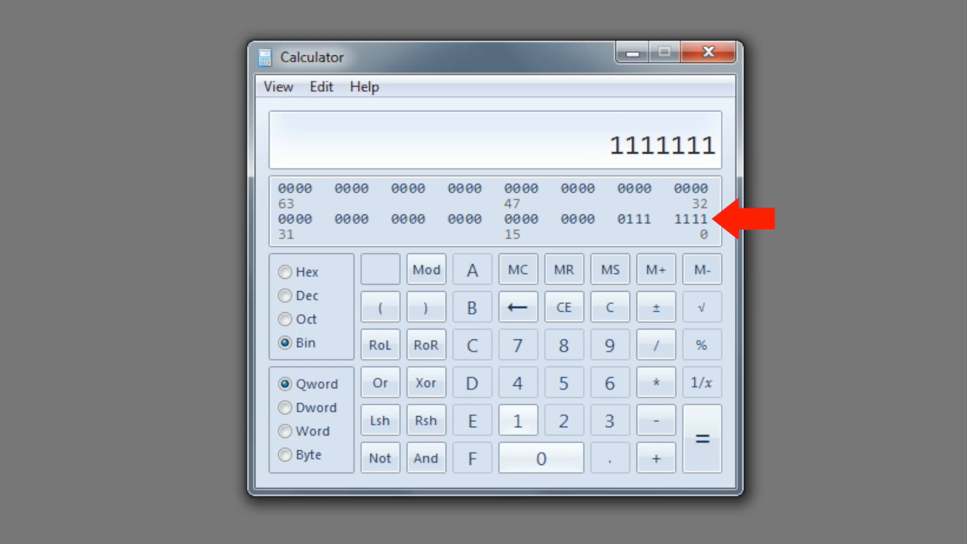
left_click(565, 308)
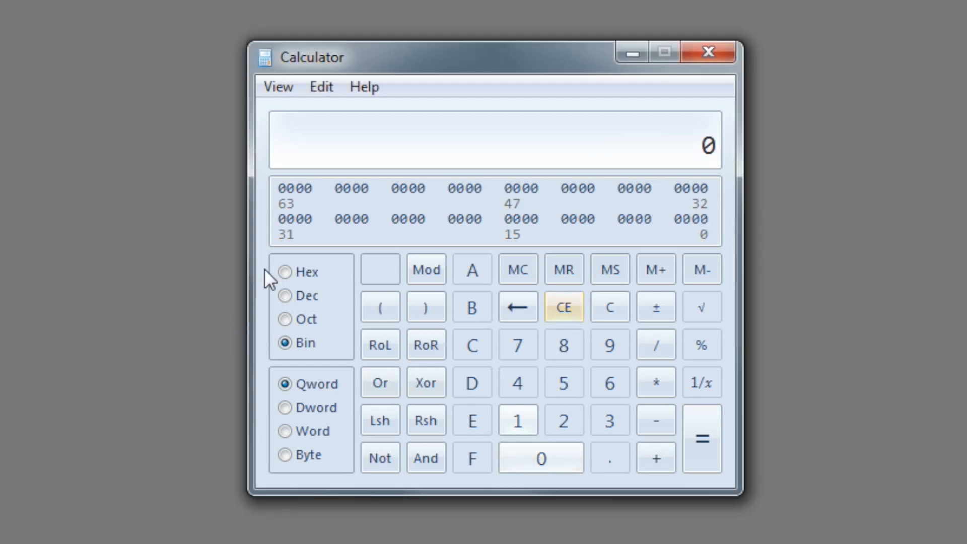
Enter 7F in Hex and convert it back to decimal 127
left_click(284, 272)
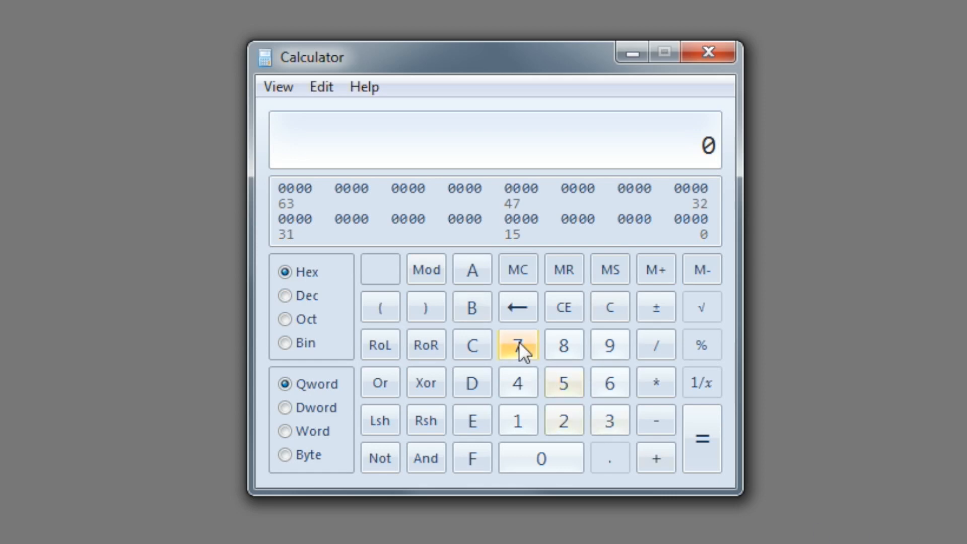
left_click(472, 457)
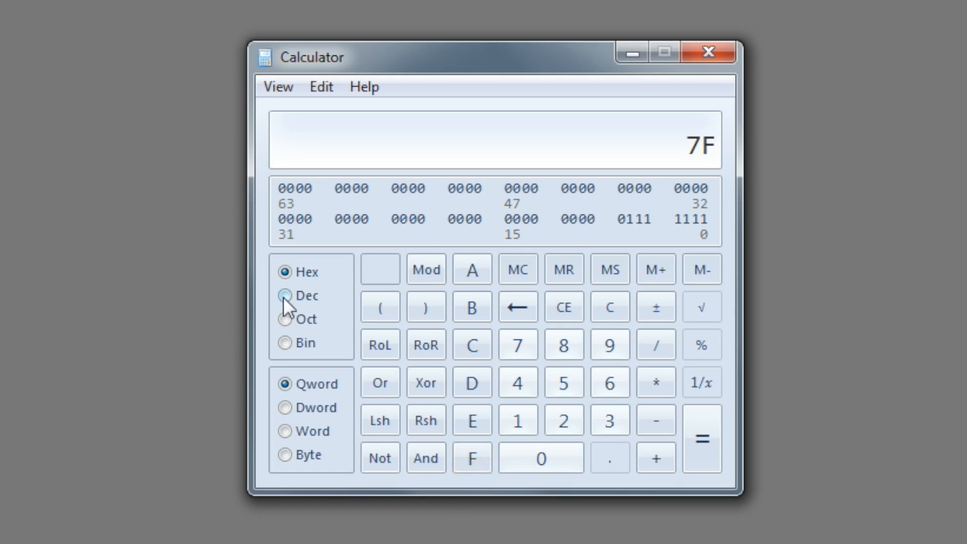
left_click(284, 296)
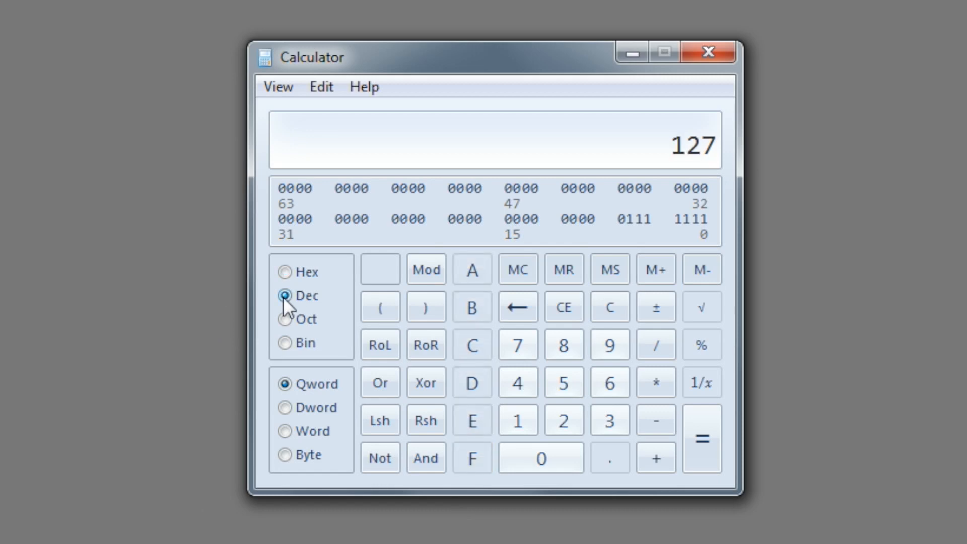